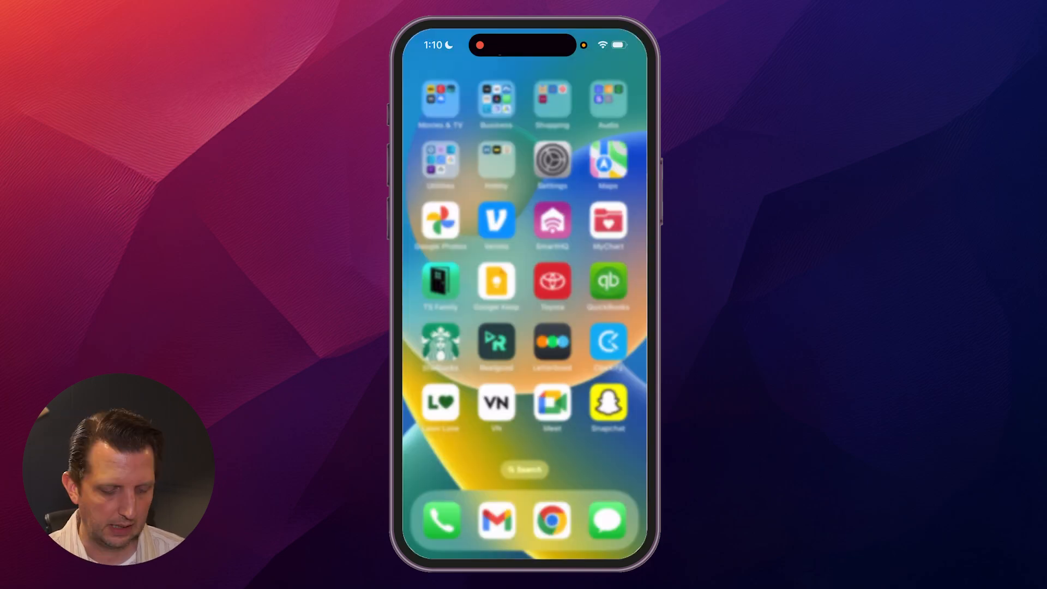
- Open Settings and go to Snapchat's app permissions page
left_click(552, 161)
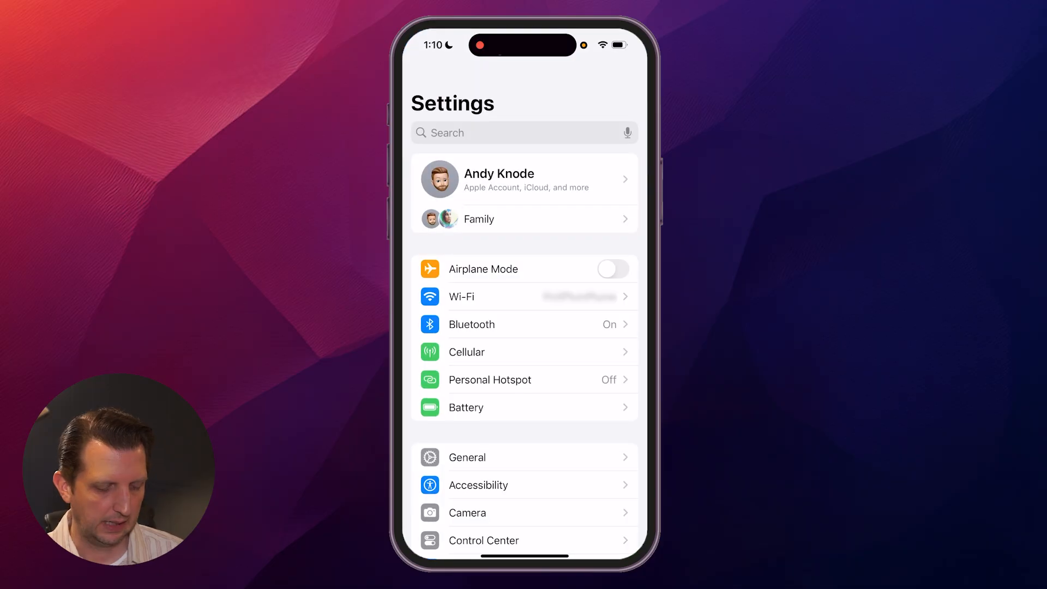
left_click(508, 133)
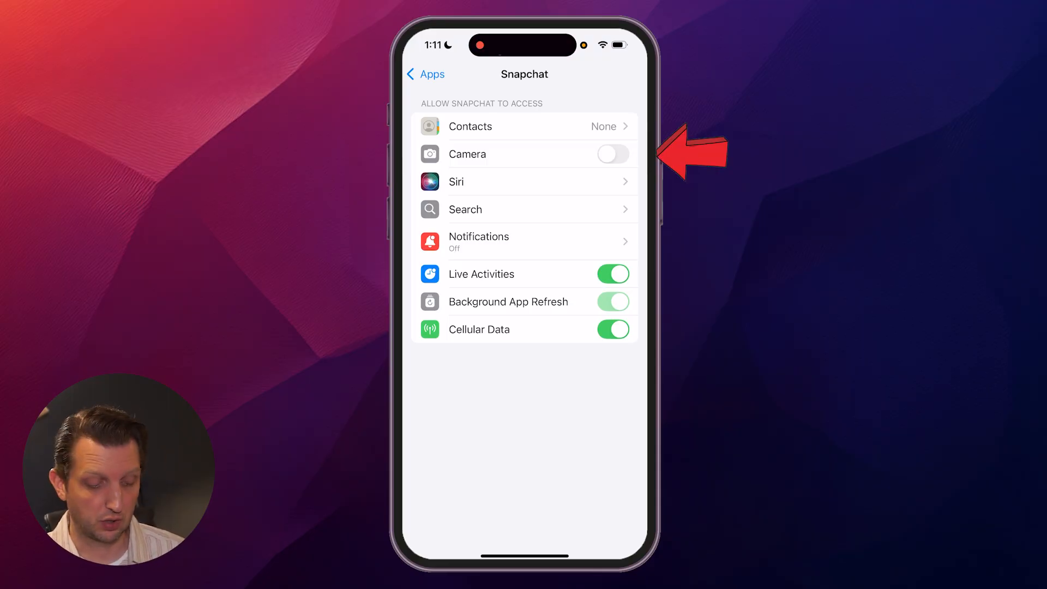
- Switch Snapchat's Camera access on
left_click(613, 154)
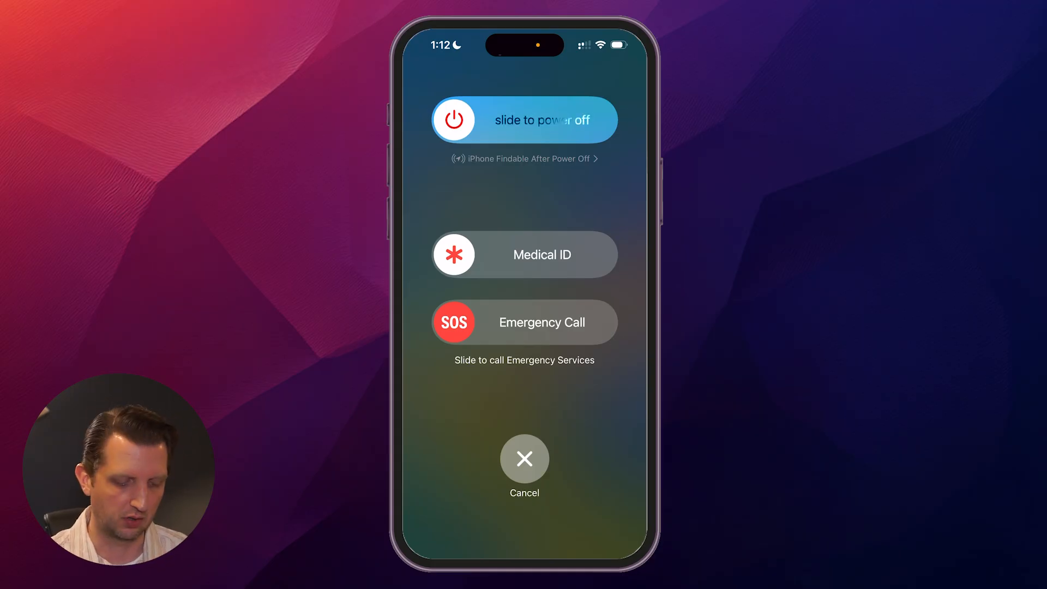
- Cancel the power-off screen to return to Snapchat's permissions
left_click(524, 459)
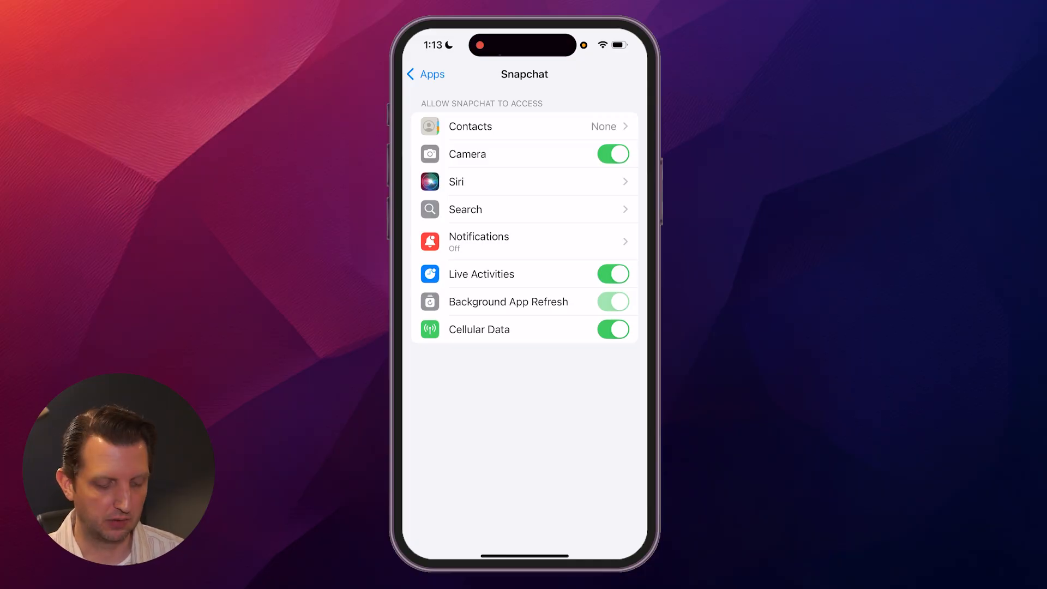
- Launch Snapchat to confirm the live camera preview, then return home
left_click(425, 74)
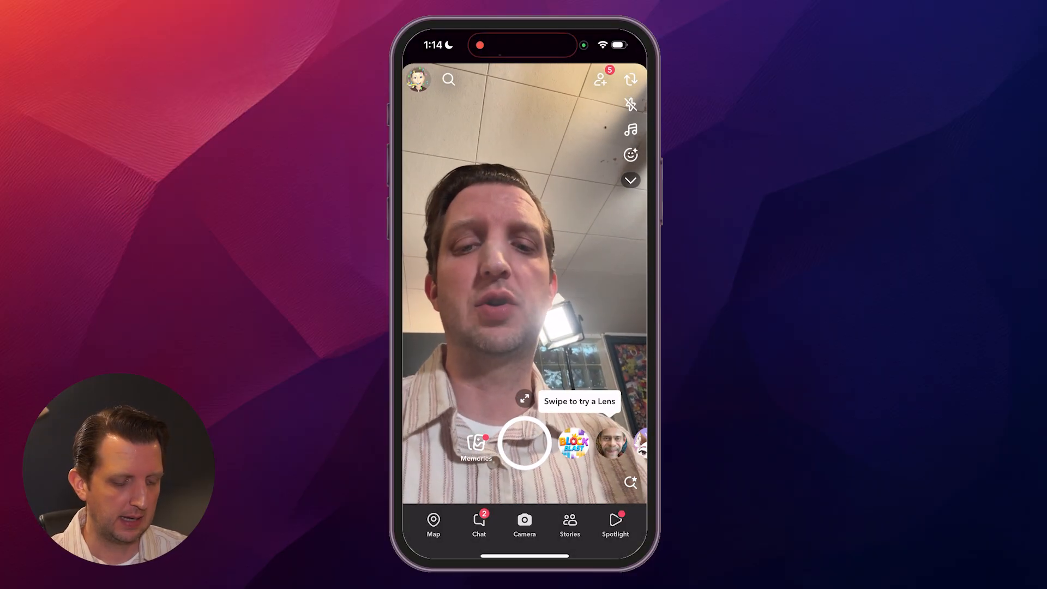
key("home")
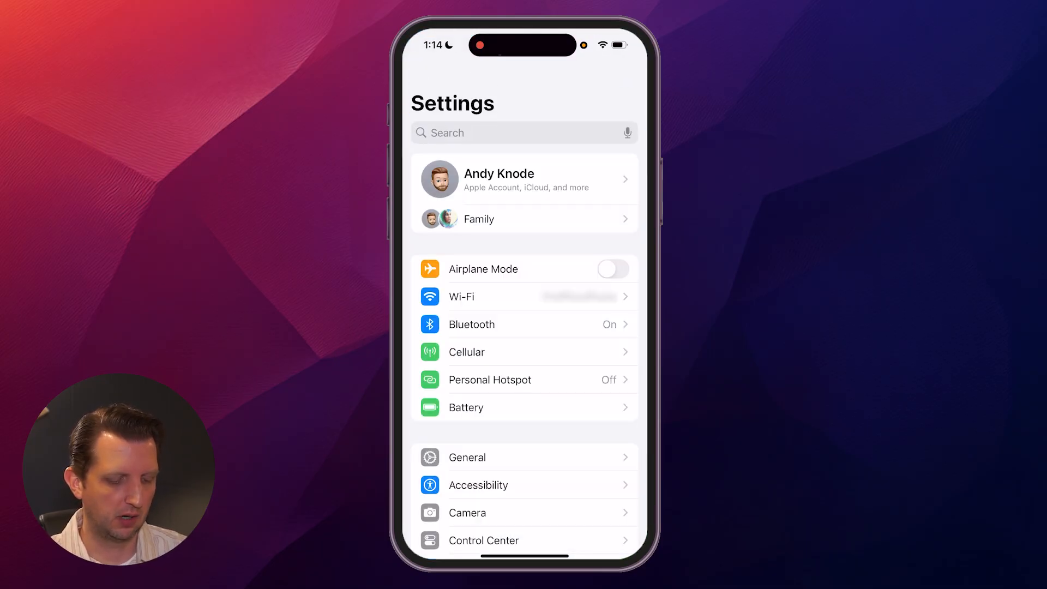
- Show the Reset options, including Reset All Settings, under General > Transfer or Reset iPhone
scroll("down", 3)
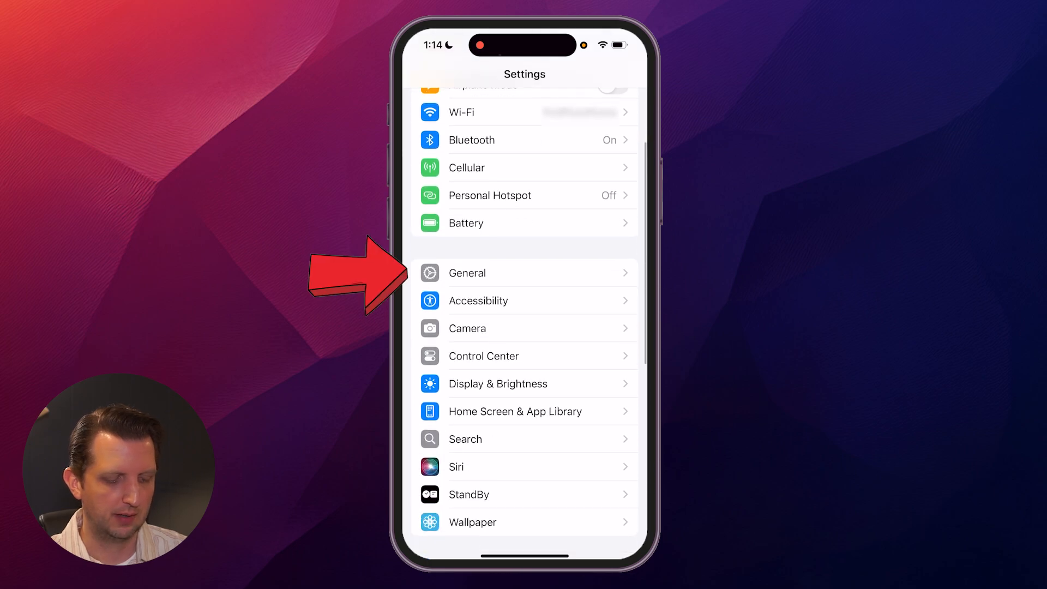
left_click(488, 272)
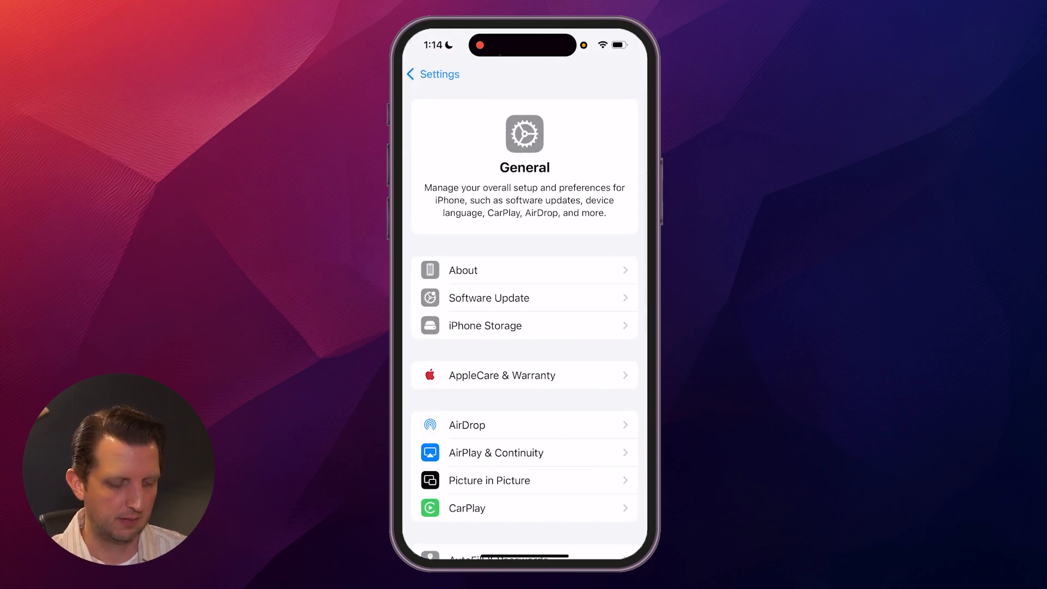
scroll("down", 3)
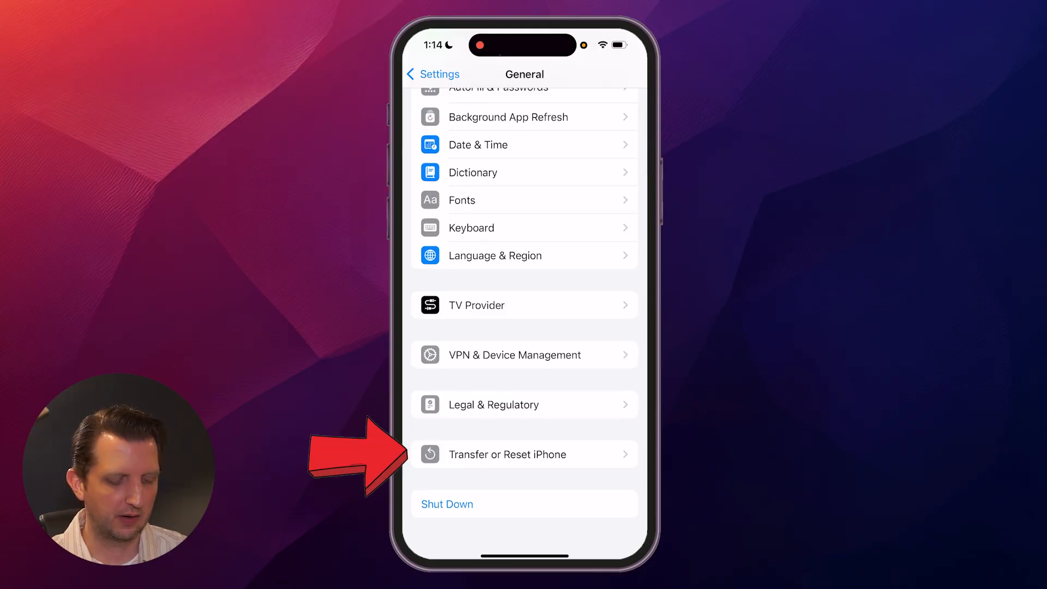
left_click(506, 454)
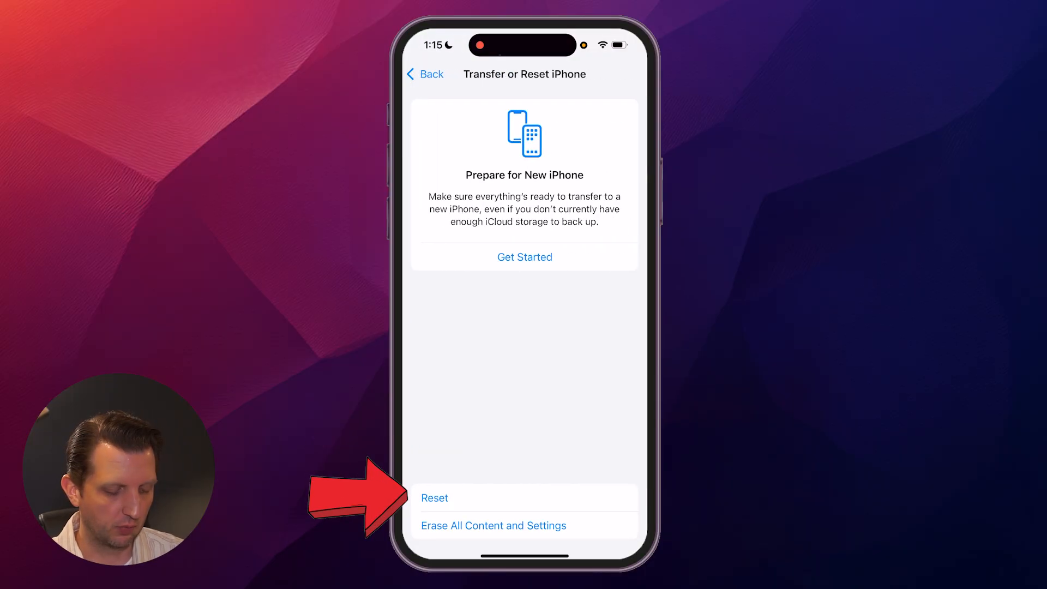
left_click(435, 498)
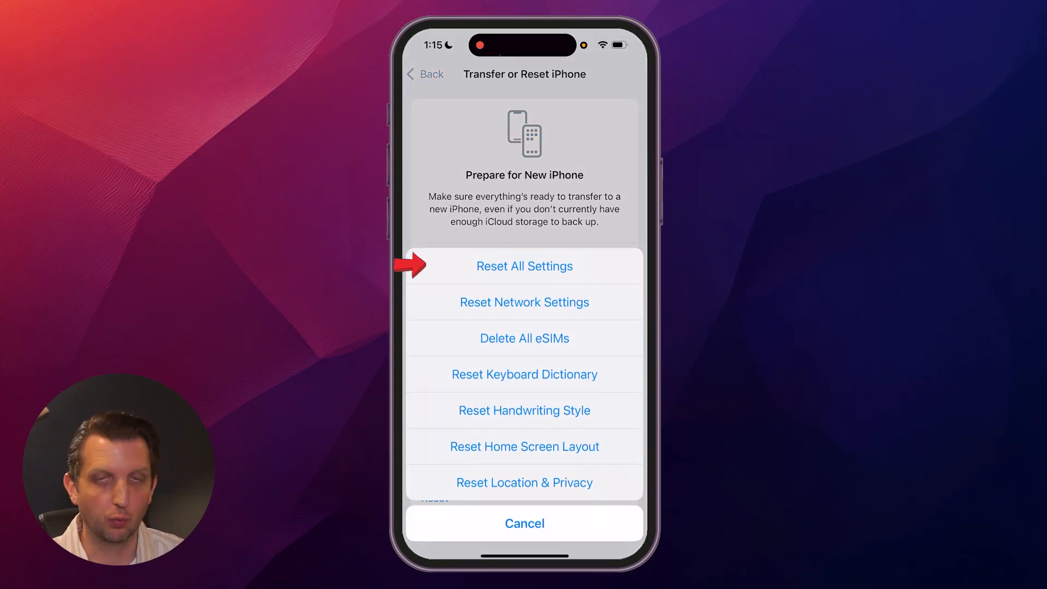